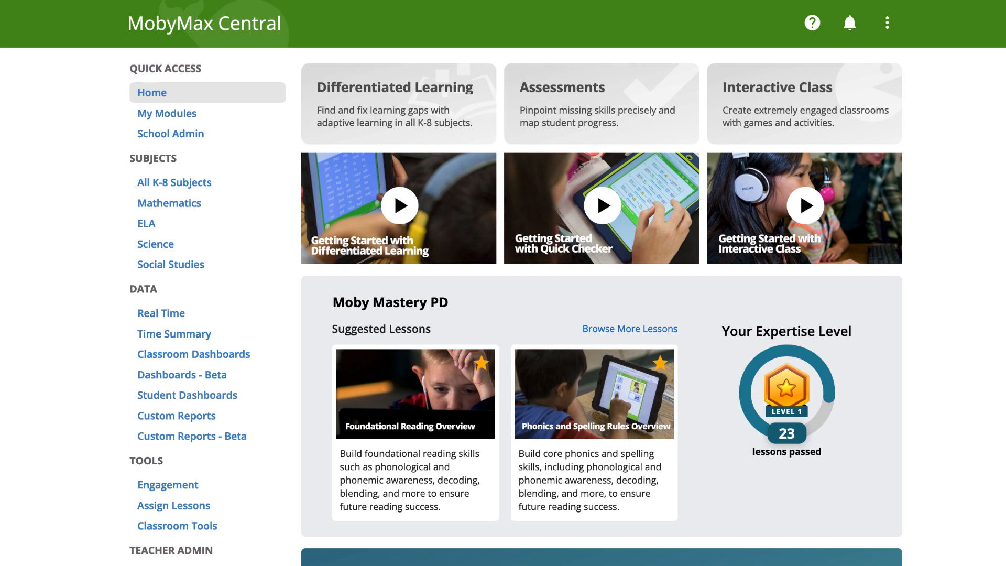
Go to the Student Licenses page and select the district's All Subjects license.
scroll("down", 3)
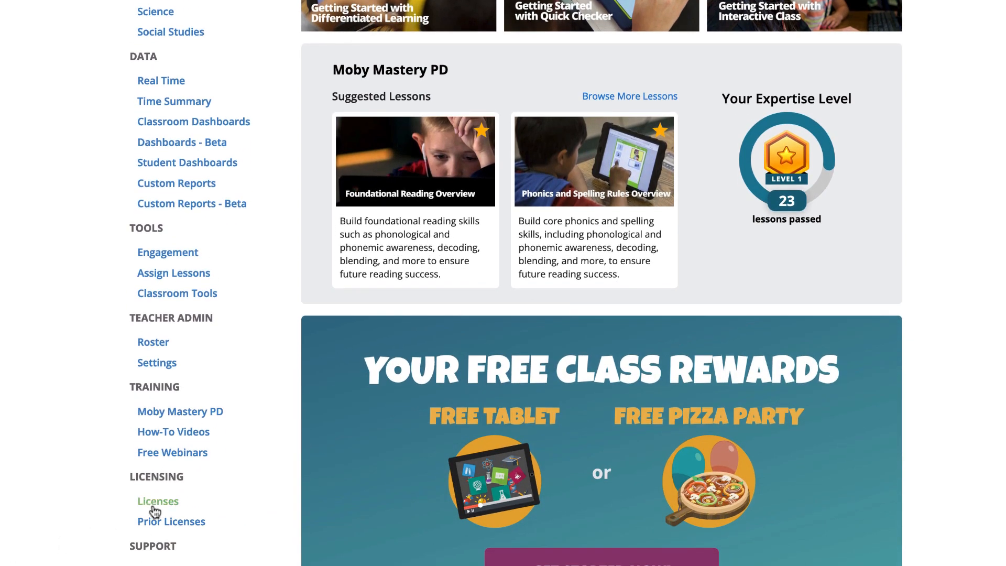
left_click(158, 500)
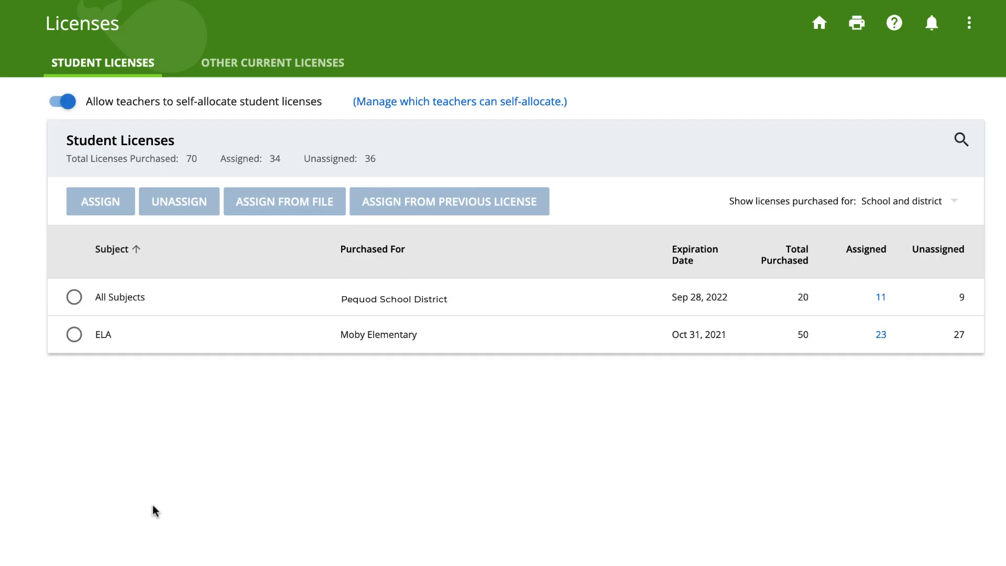
mouse_move(157, 511)
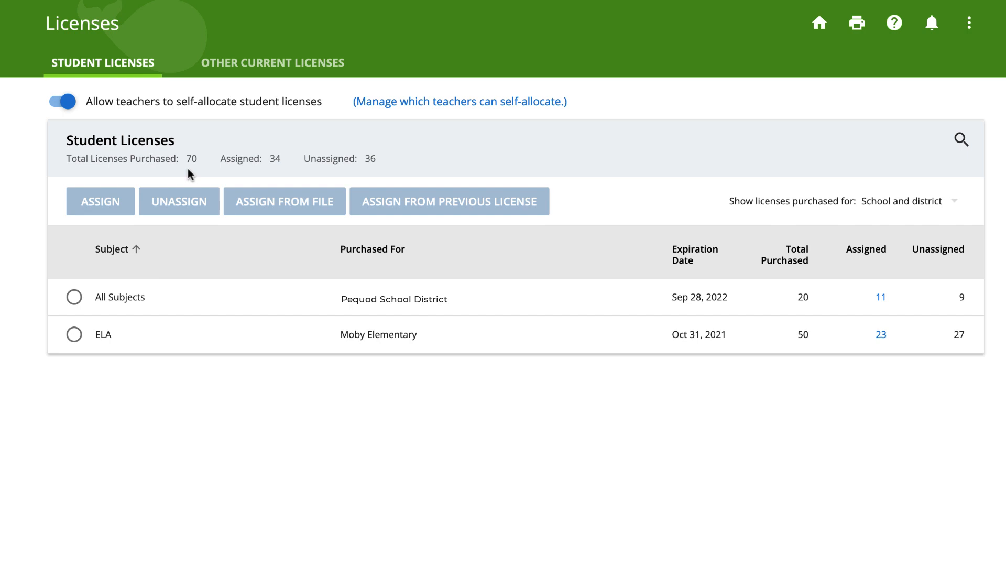
mouse_move(274, 172)
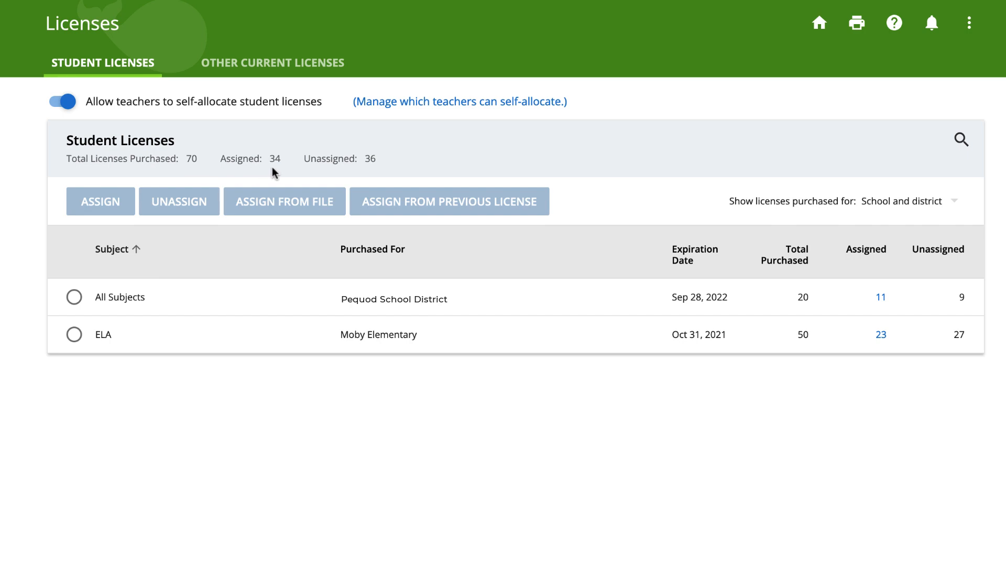
mouse_move(303, 188)
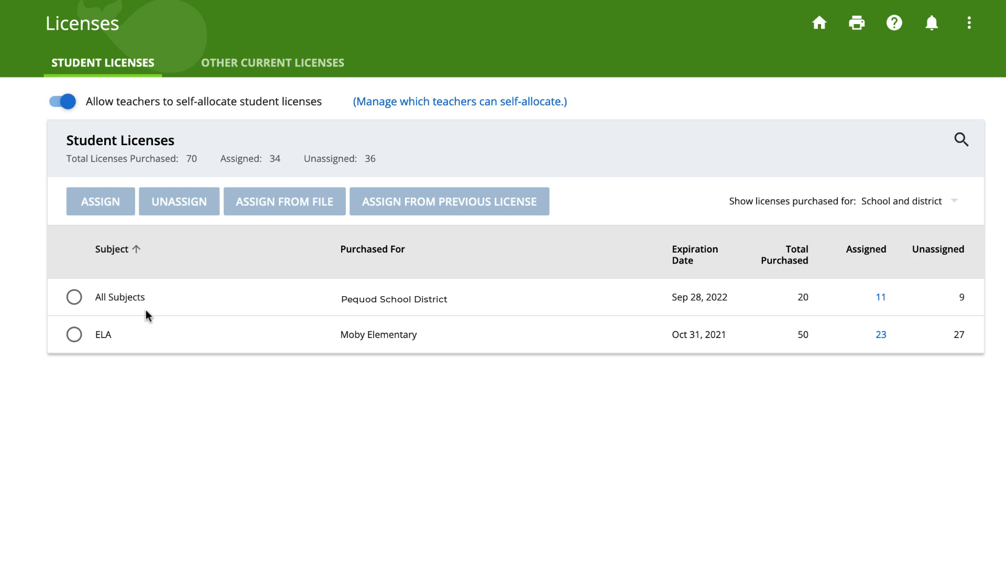
mouse_move(340, 257)
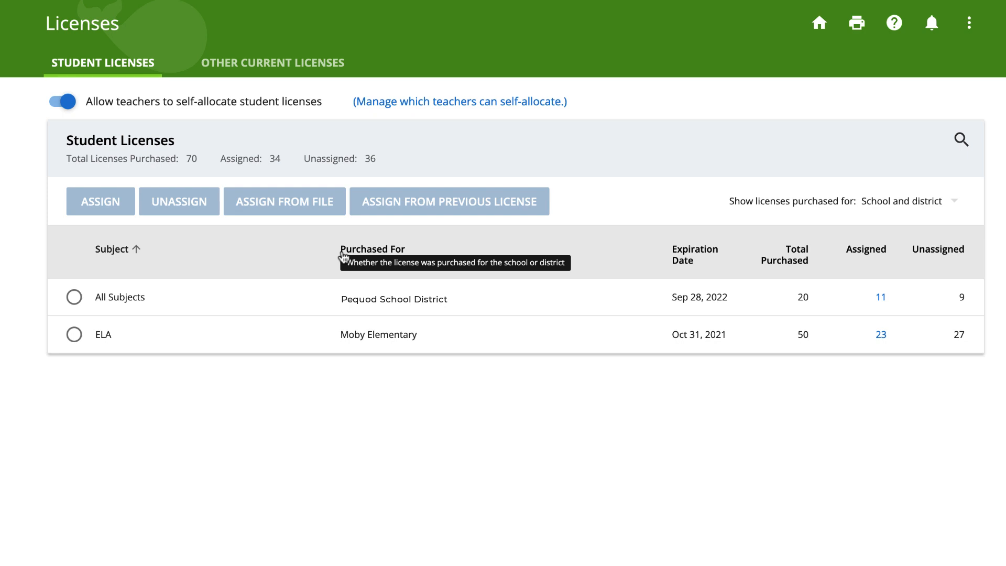
mouse_move(628, 251)
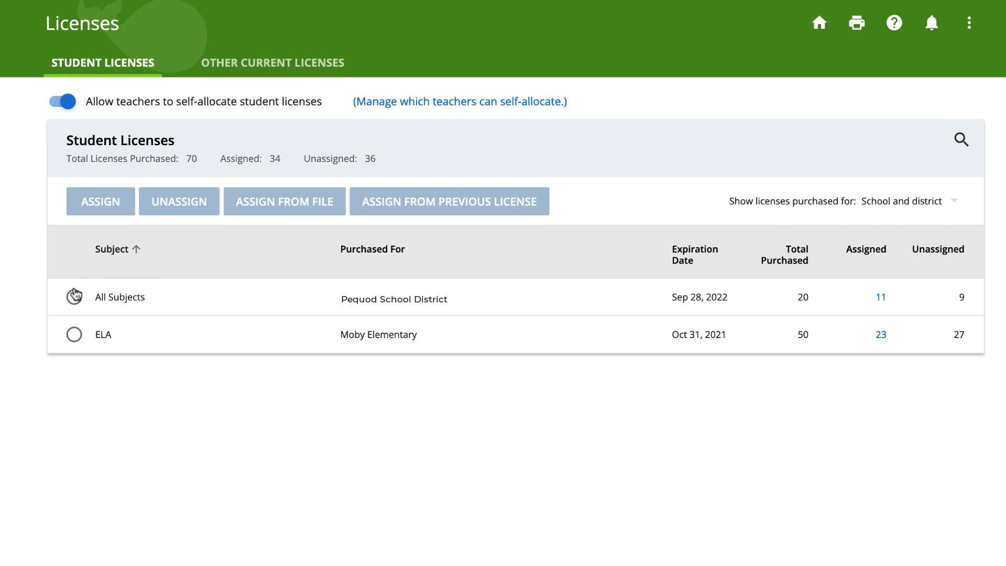
left_click(73, 297)
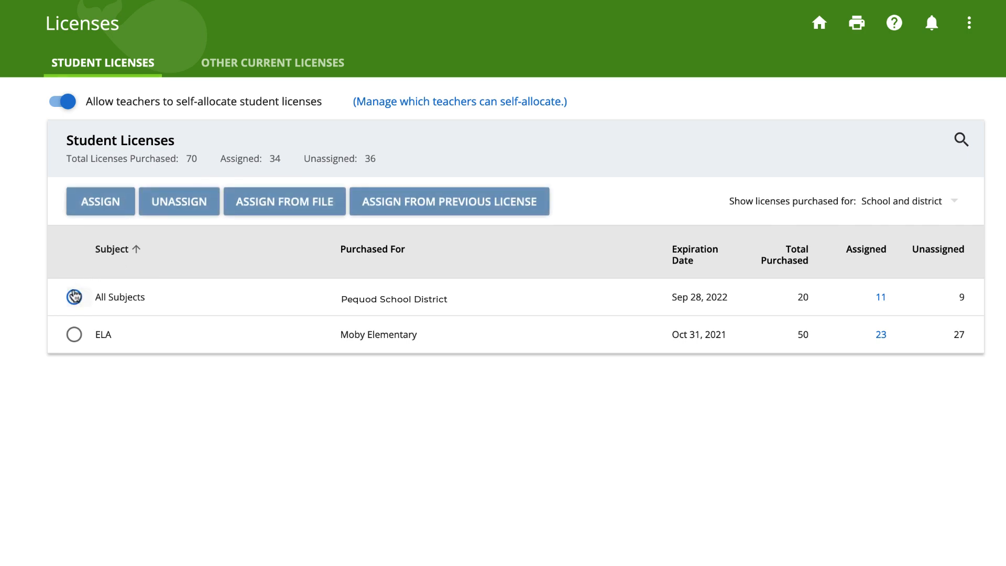
left_click(73, 296)
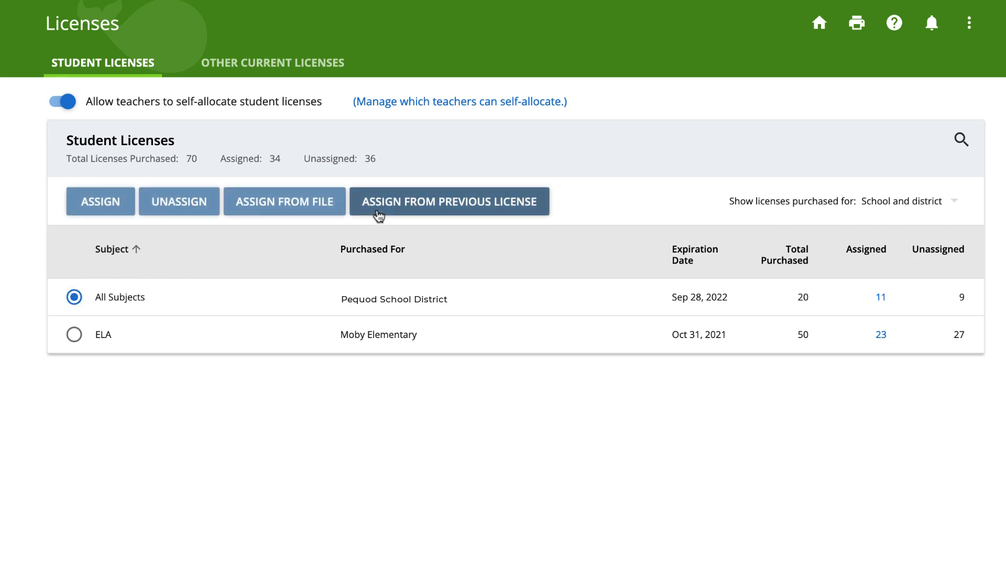
Start Assign From Previous License with Moby Elementary ELA as the source license.
left_click(450, 201)
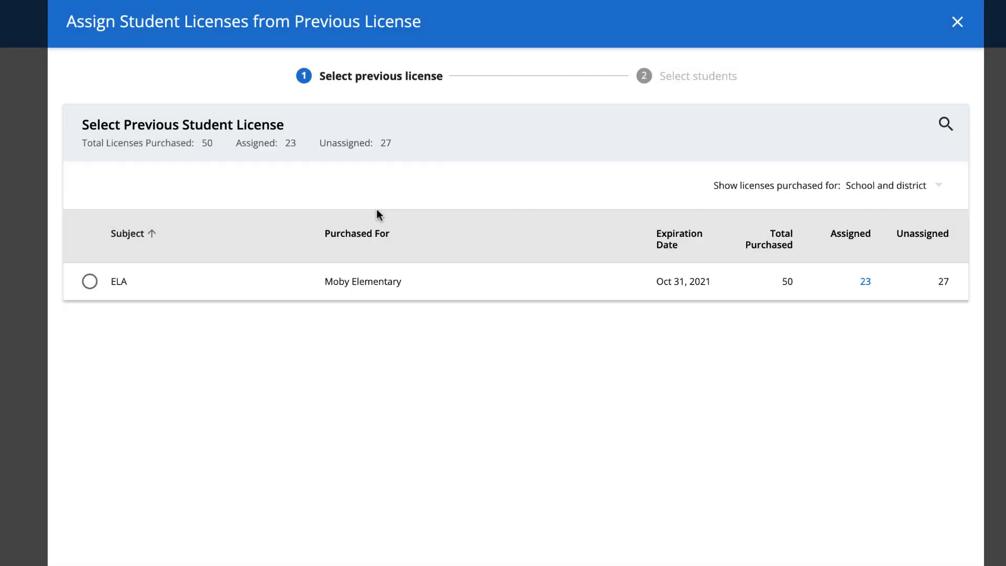
mouse_move(213, 144)
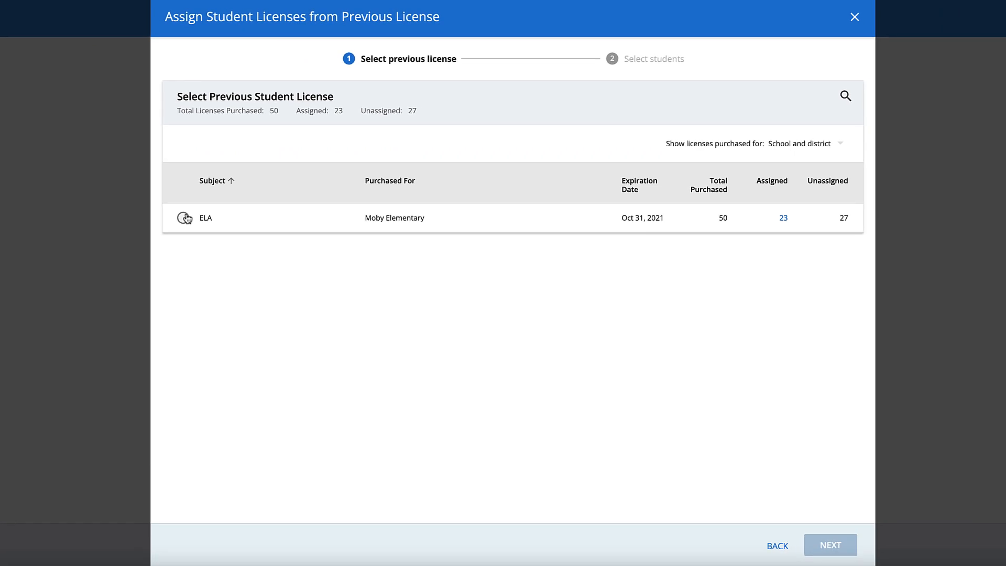
left_click(185, 217)
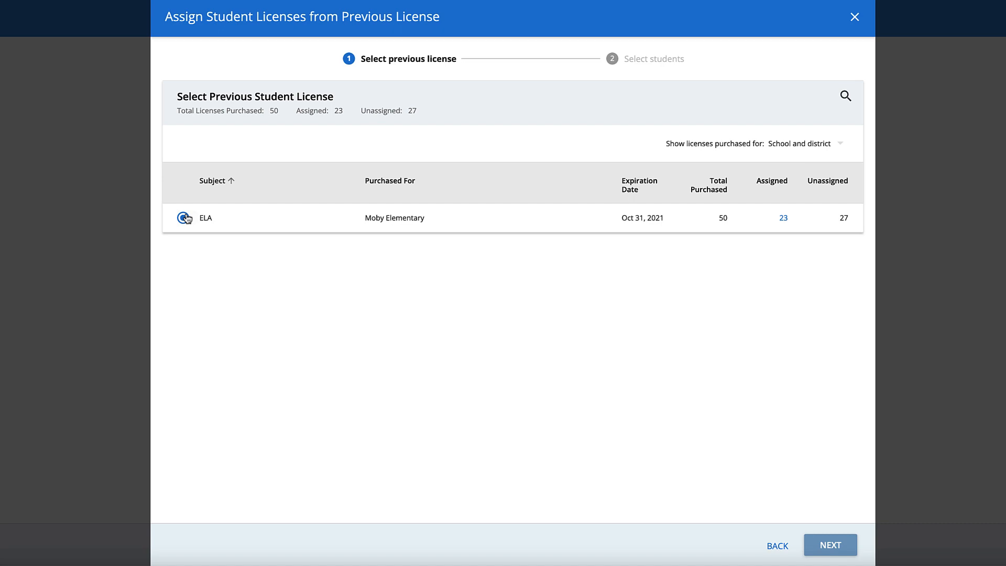
left_click(183, 217)
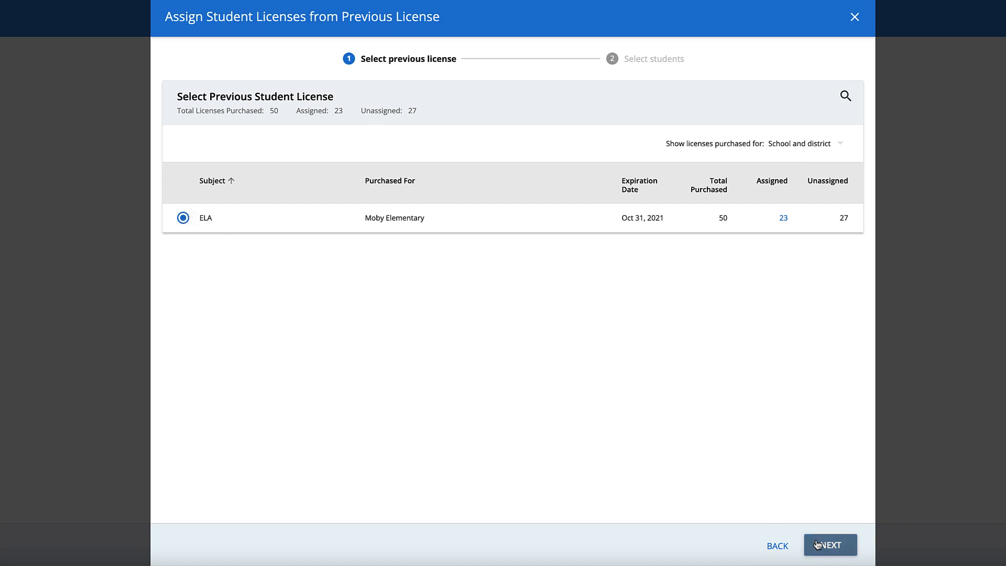
Select all 23 previously licensed ELA students and assign them the license.
left_click(830, 545)
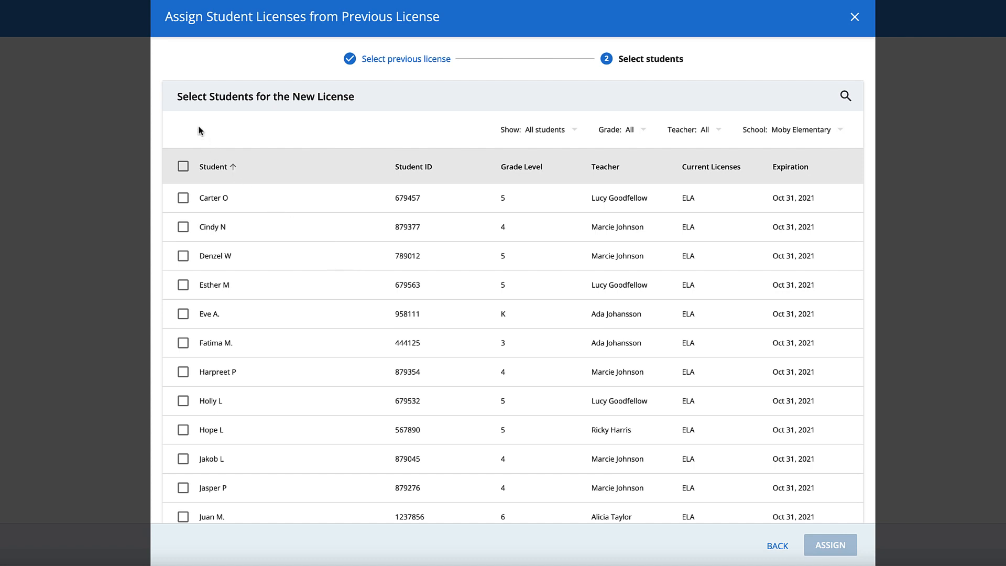
mouse_move(191, 146)
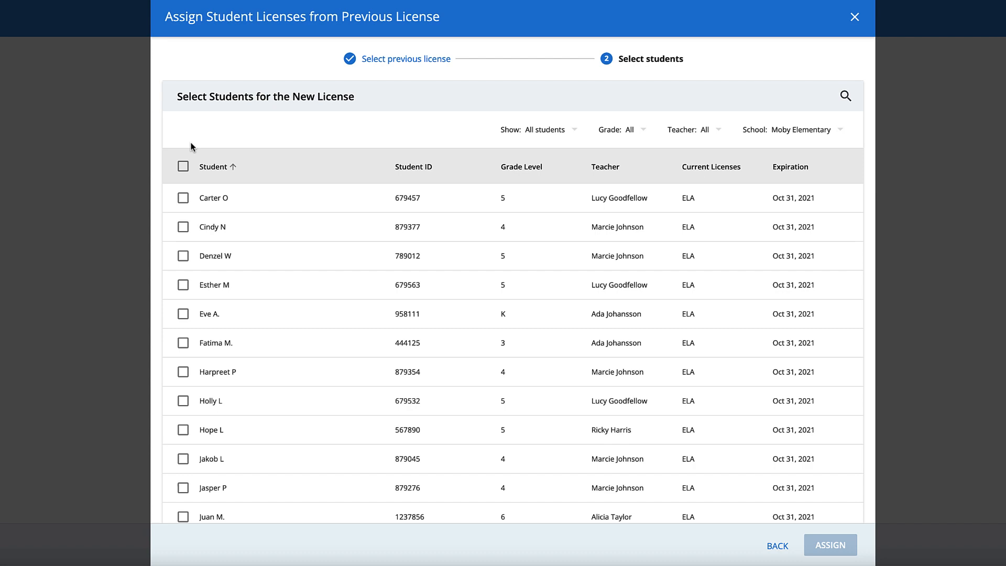
left_click(183, 166)
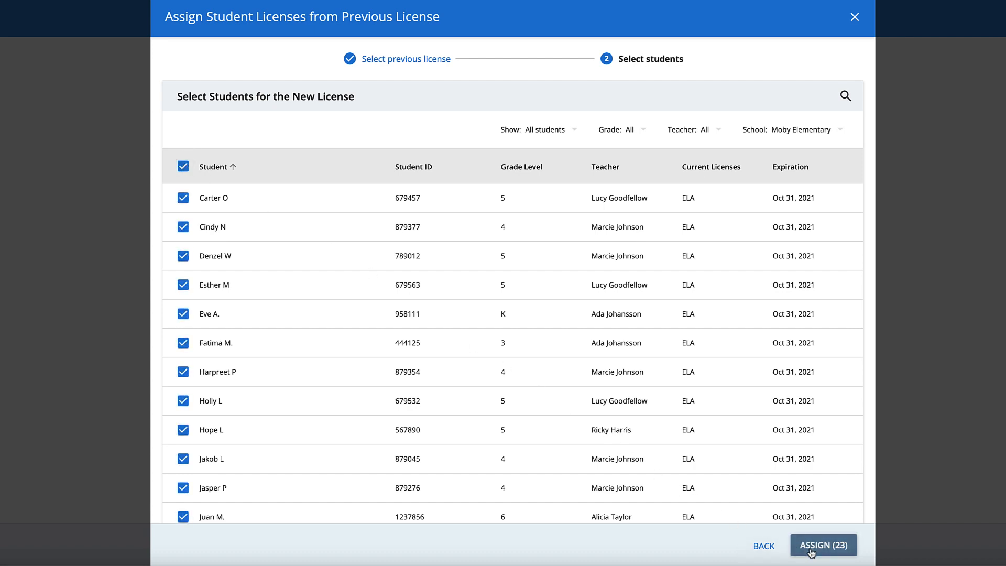
left_click(824, 545)
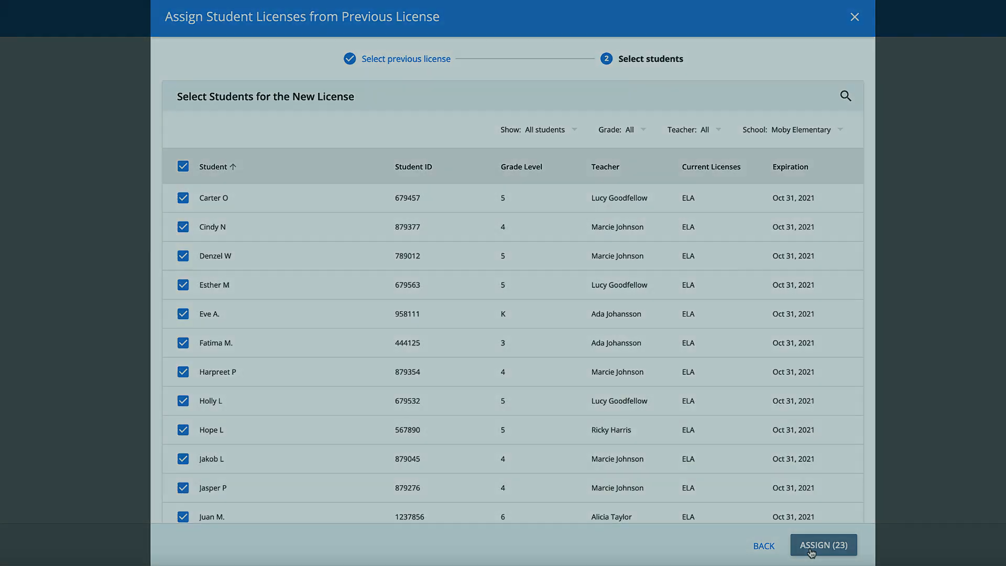